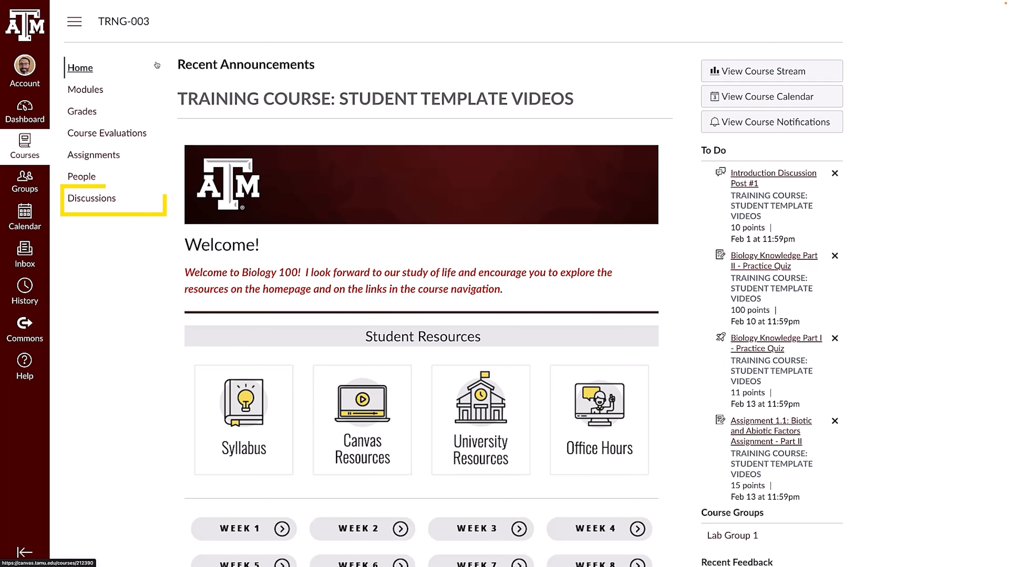
Go to the course's Discussions page from the course navigation menu.
left_click(91, 198)
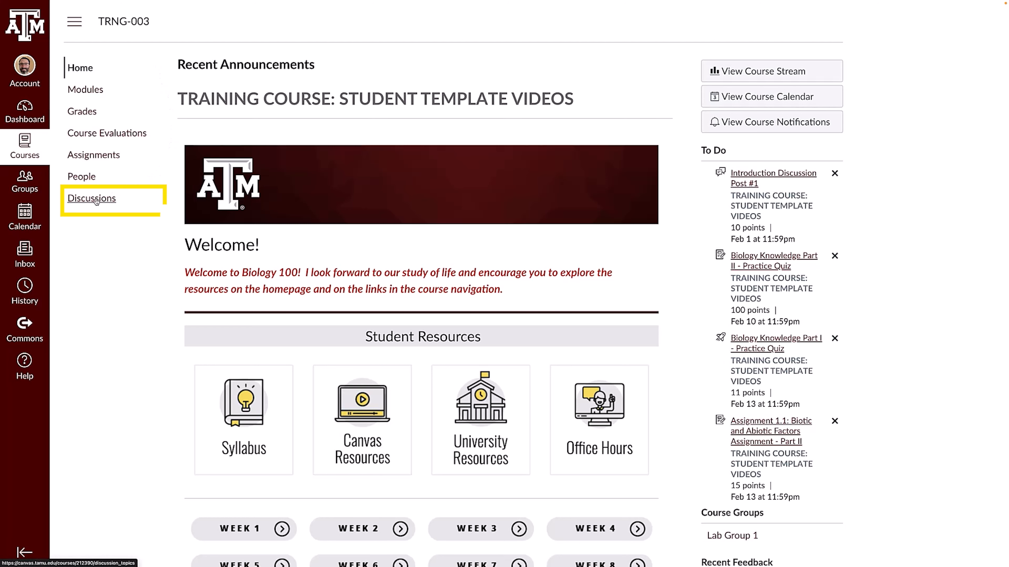
left_click(91, 198)
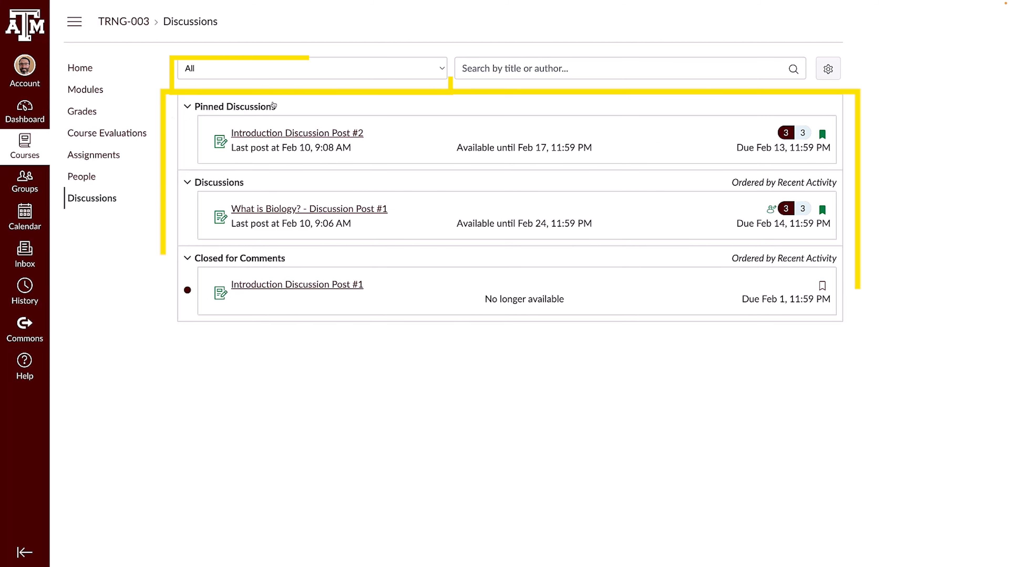
left_click(310, 69)
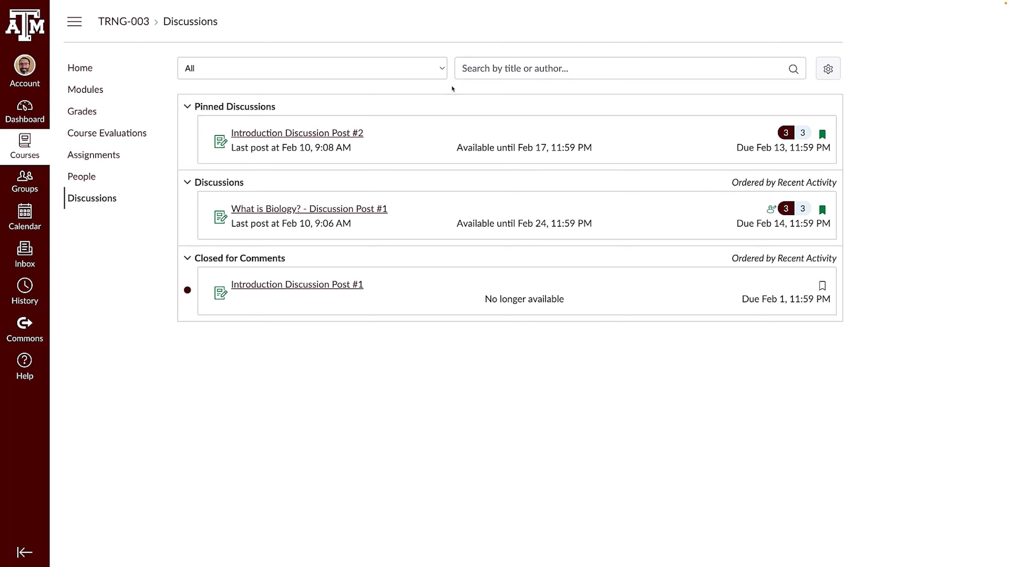
mouse_move(838, 86)
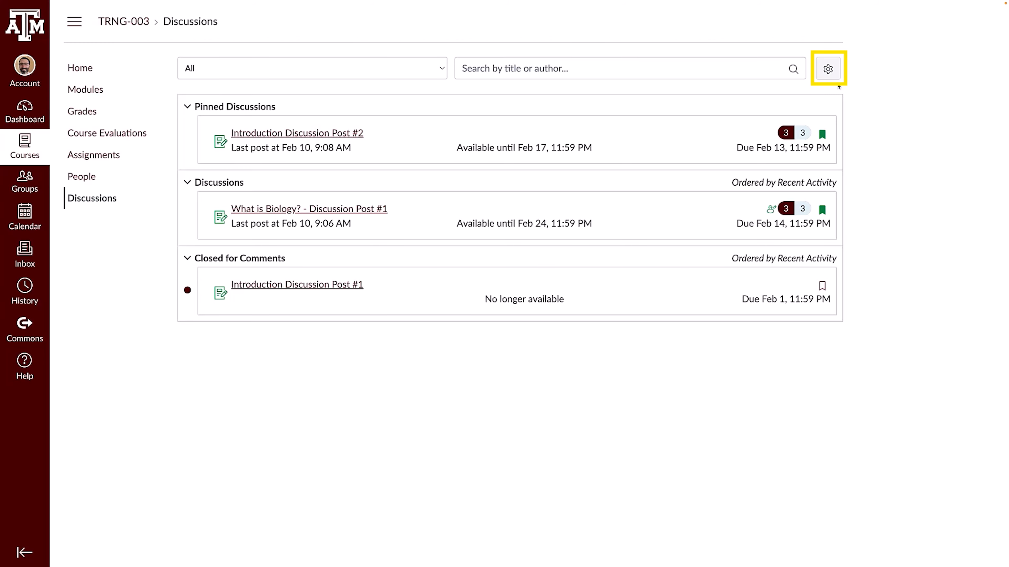
Turn on 'Manually mark replies as read' in the discussion settings and save.
left_click(827, 68)
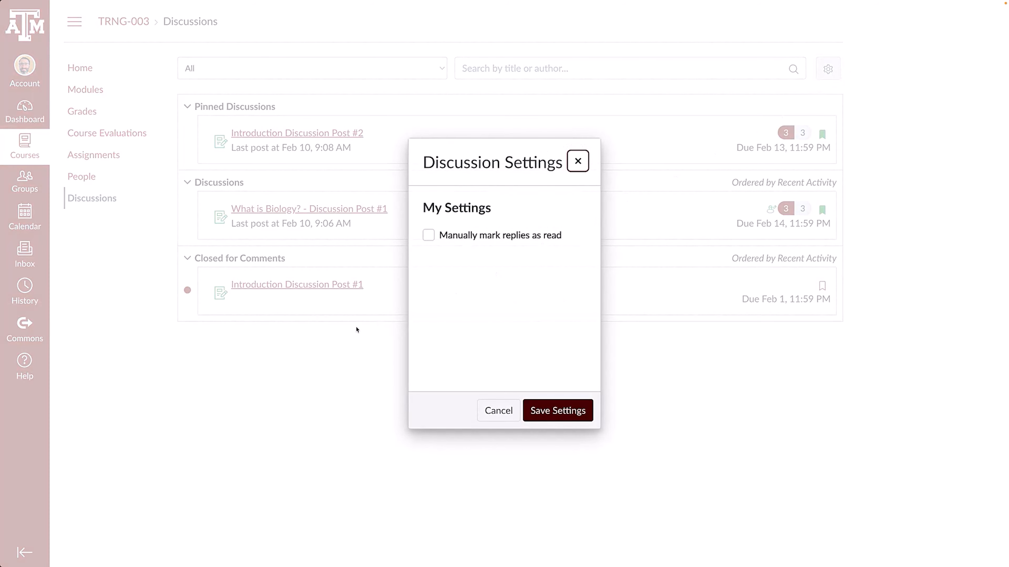
left_click(428, 235)
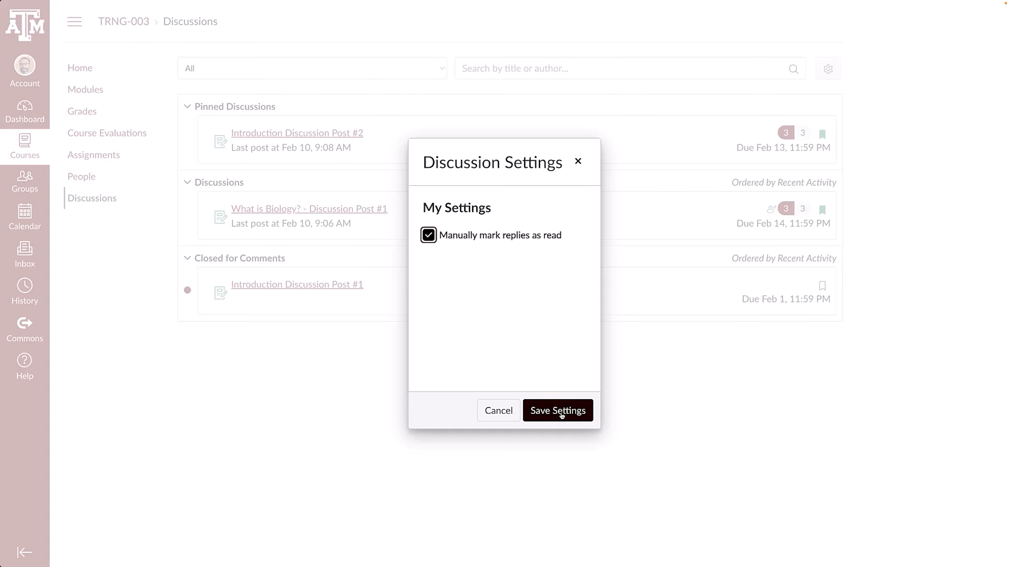
left_click(557, 410)
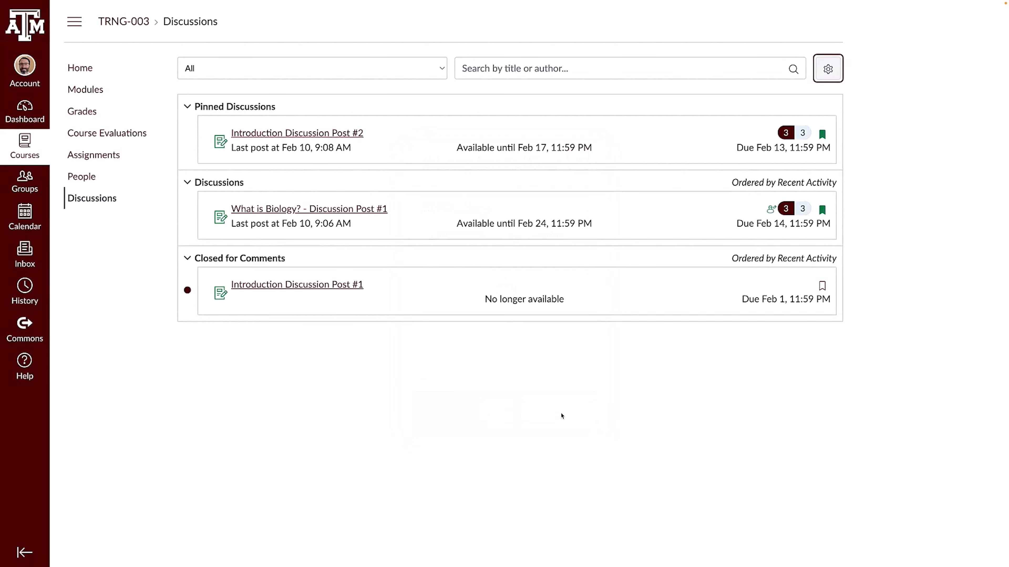
mouse_move(532, 411)
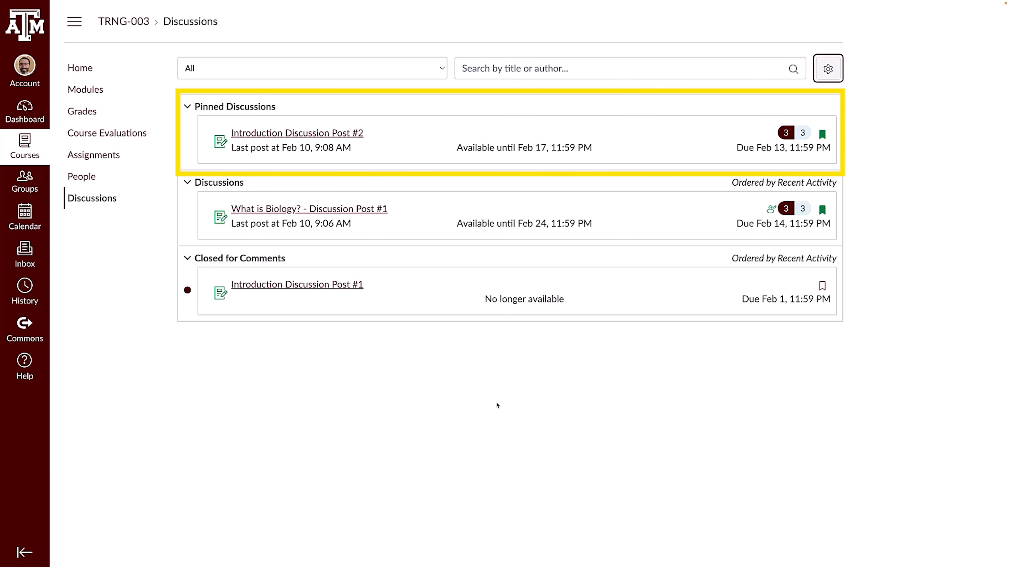
mouse_move(186, 121)
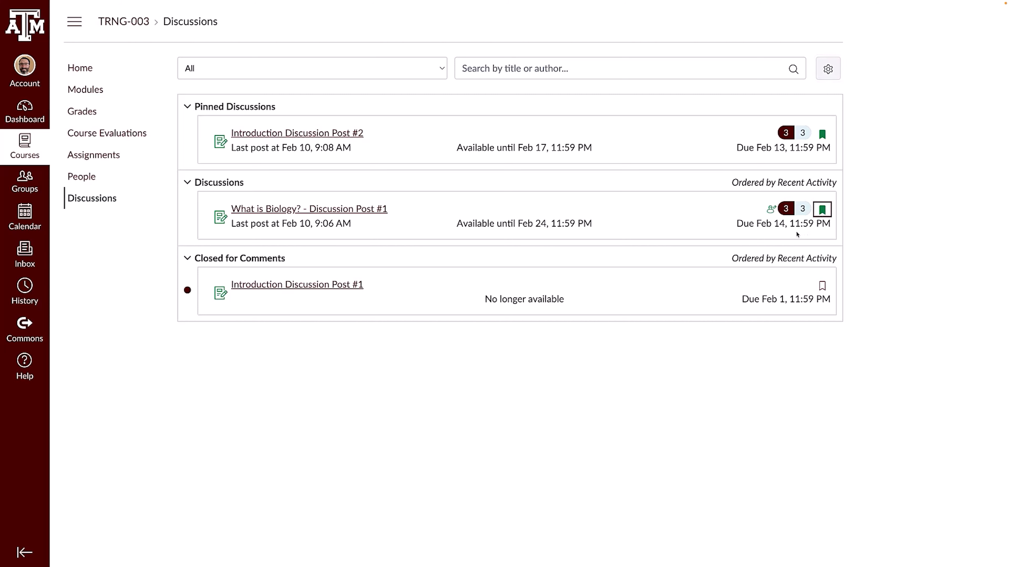
mouse_move(785, 209)
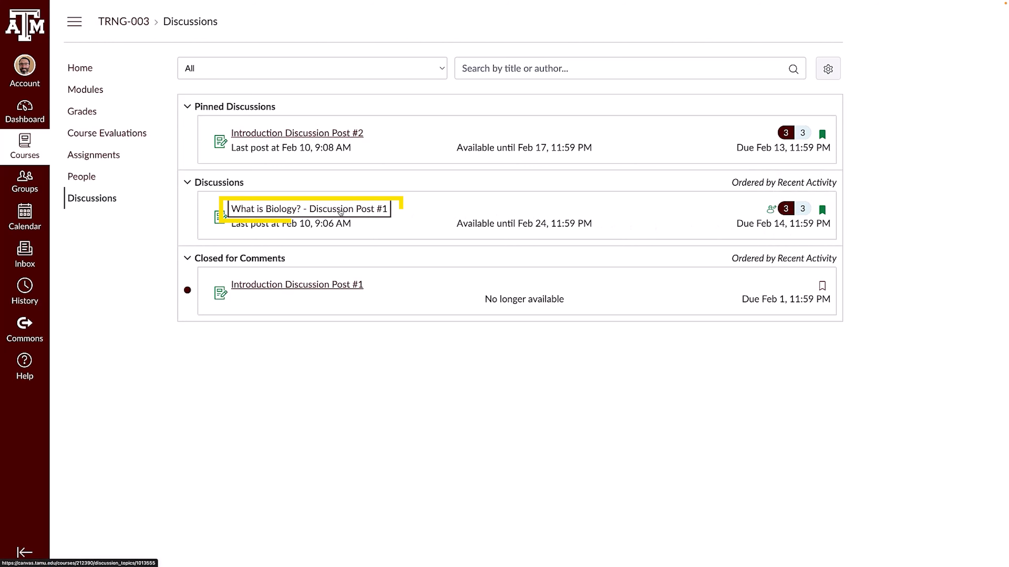
Open 'What is Biology? - Discussion Post #1' and reach the student entries.
left_click(307, 209)
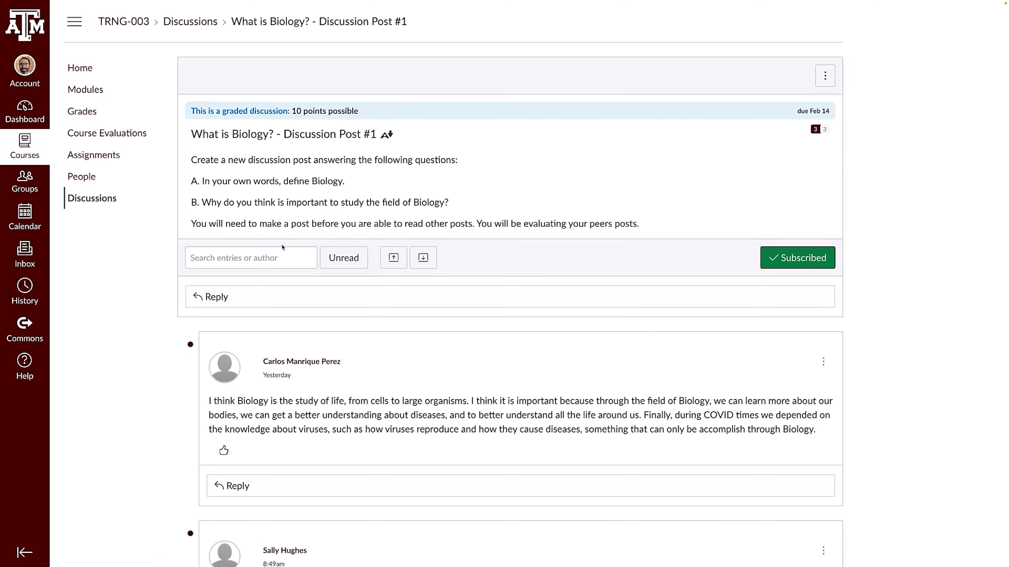
left_click(250, 258)
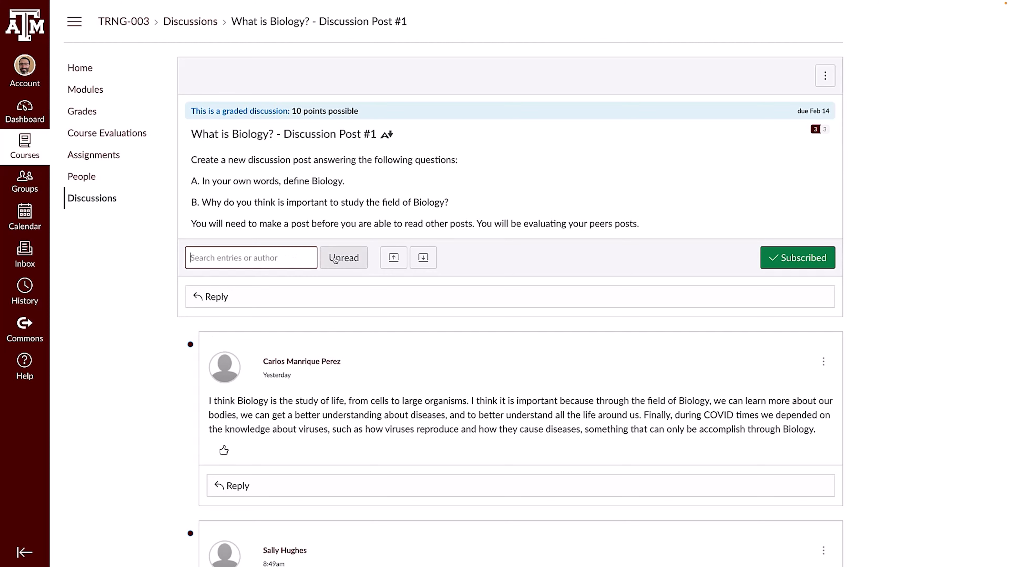
left_click(344, 258)
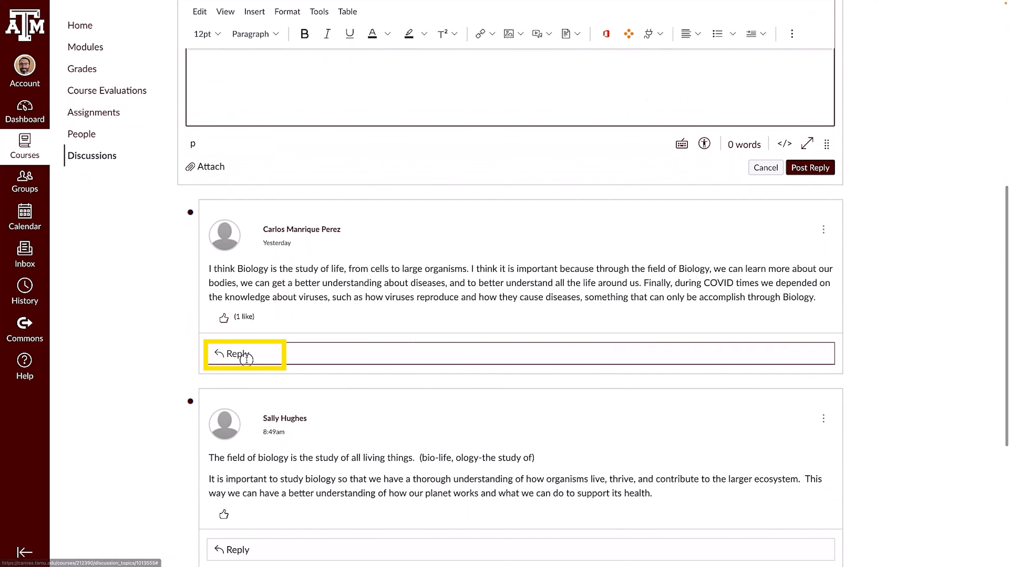
left_click(237, 353)
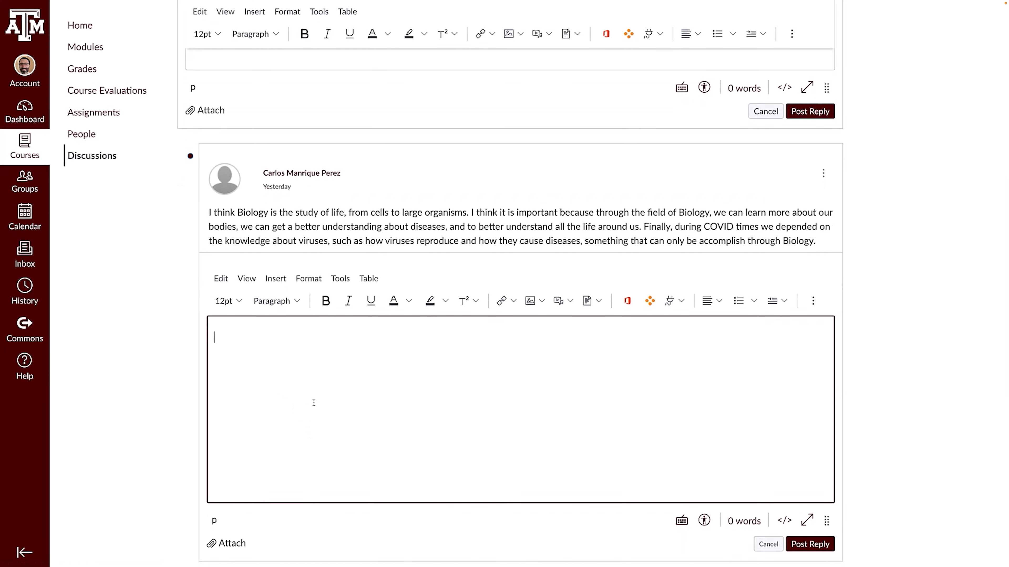
type("Adding a com")
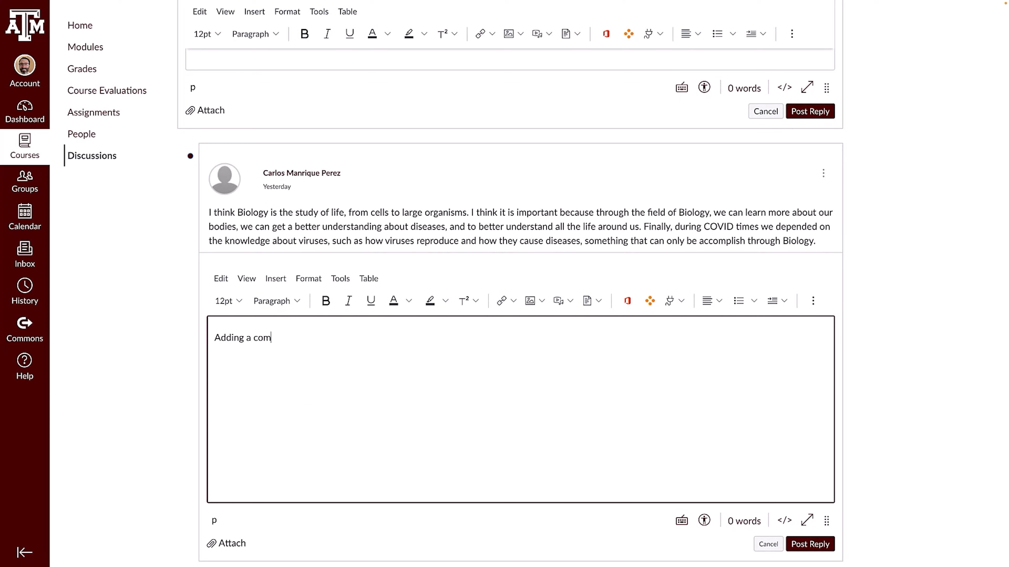
type("ment.")
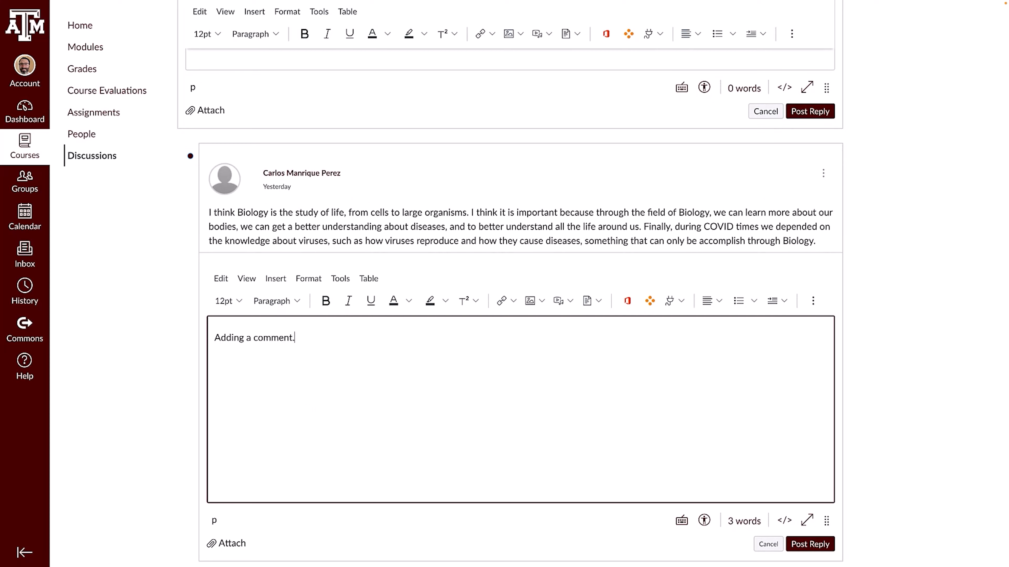
mouse_move(690, 434)
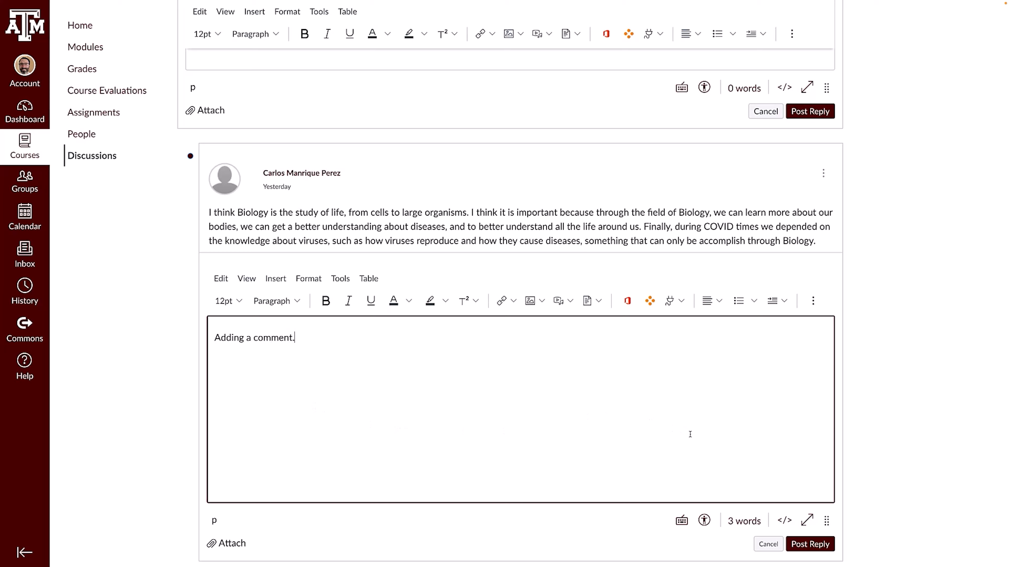
scroll("down", 3)
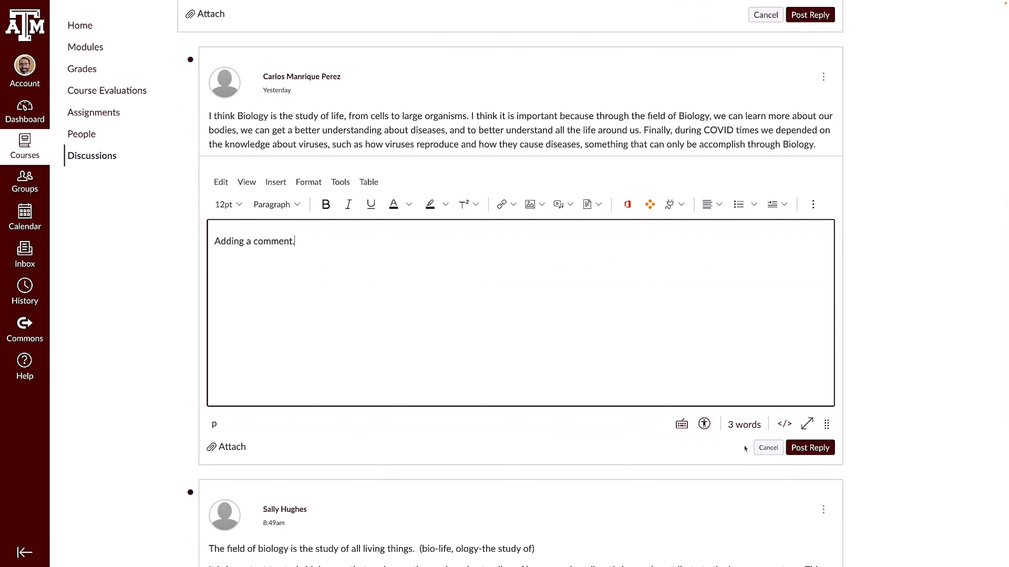
mouse_move(753, 459)
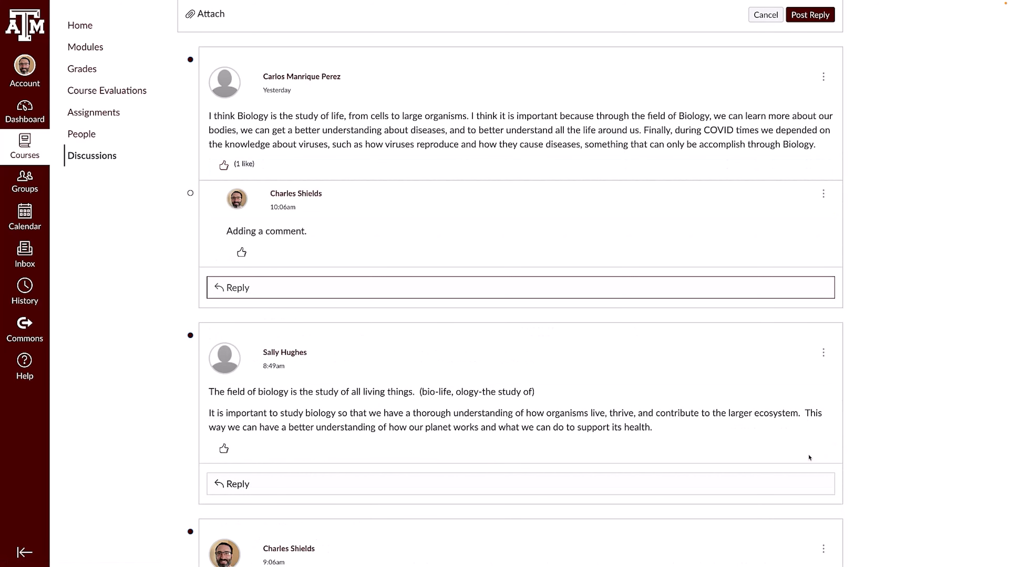
mouse_move(823, 194)
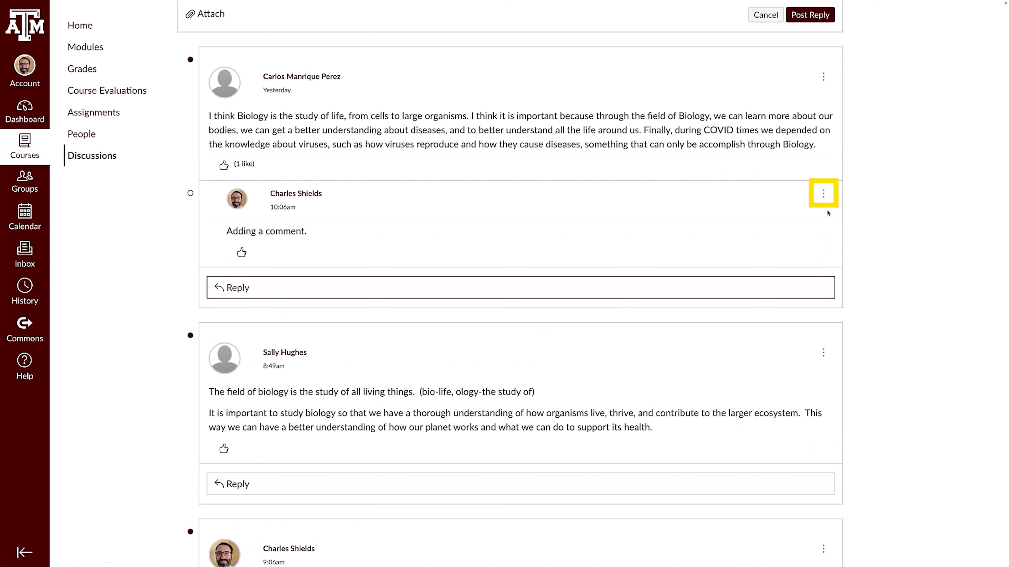
Reopen the posted reply 'Adding a comment.' in edit mode via its options menu.
left_click(823, 194)
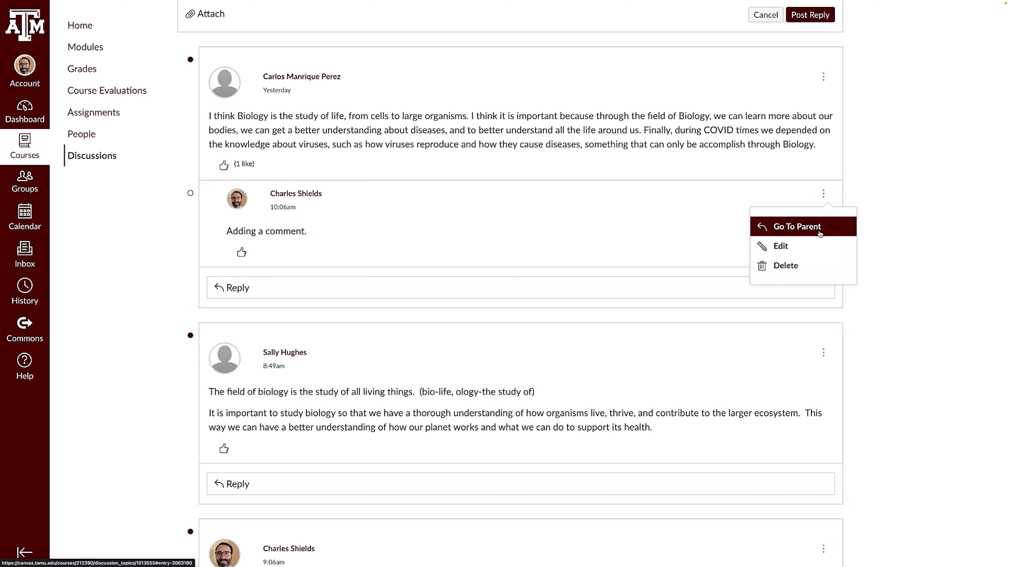
left_click(780, 246)
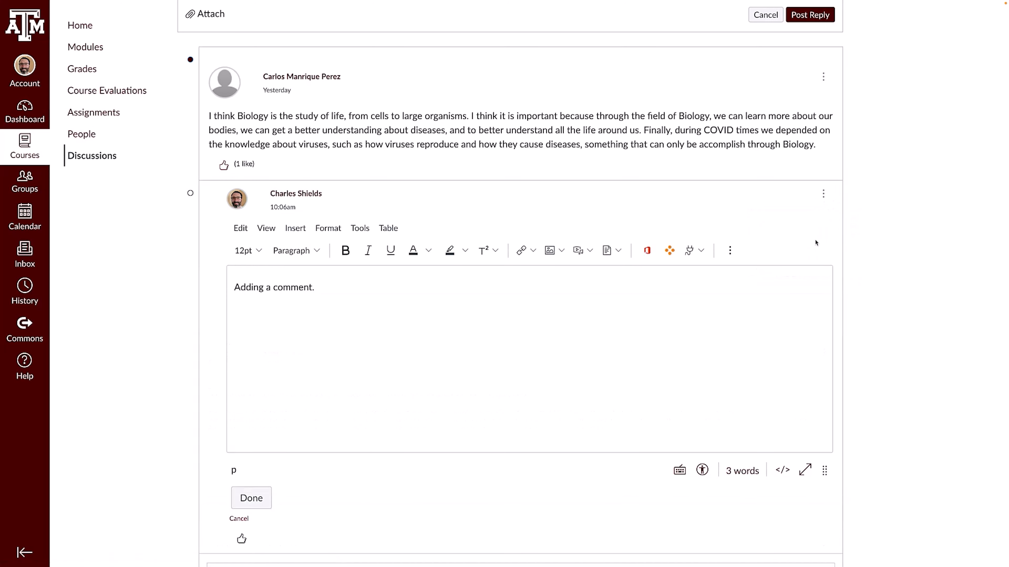